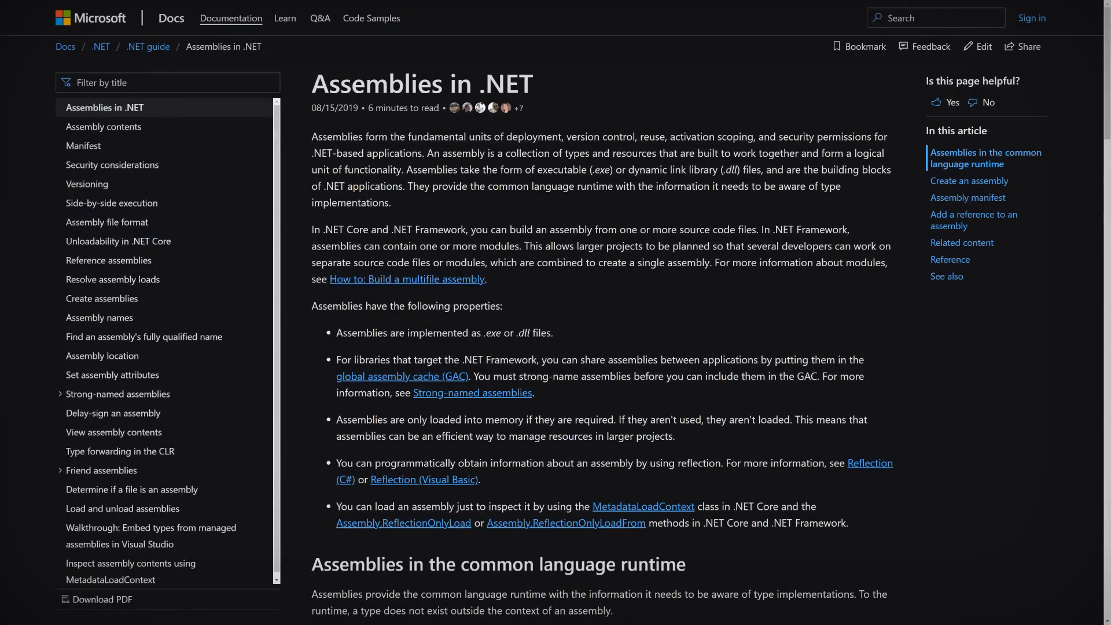
Switch Rider's Explorer to the Solution view and select the Assembly-CSharp project
scroll("down", 3)
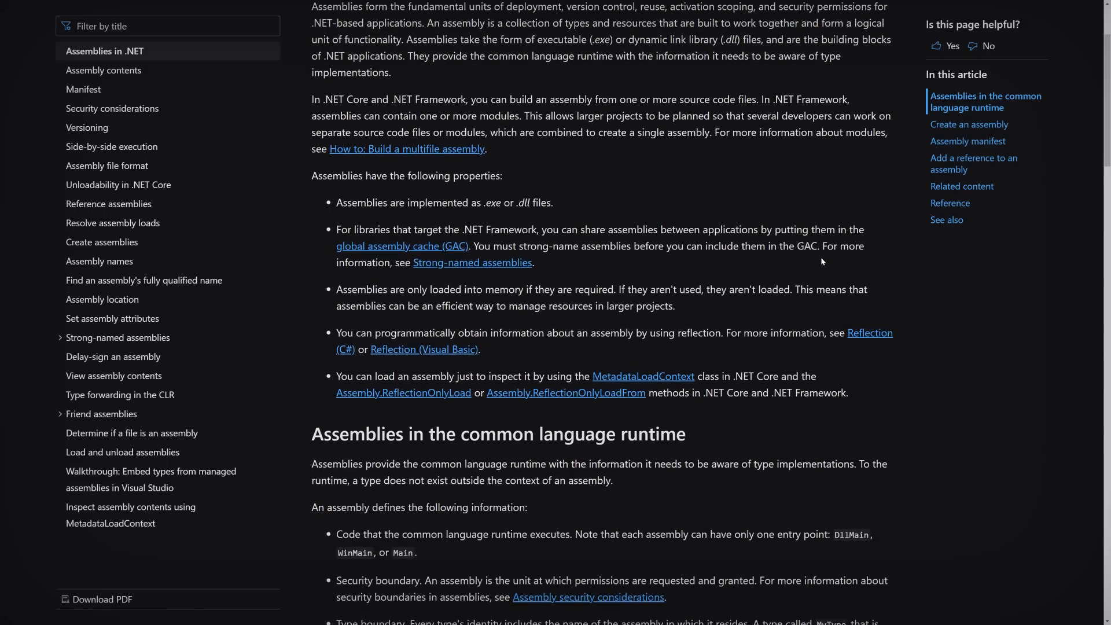
scroll("down", 3)
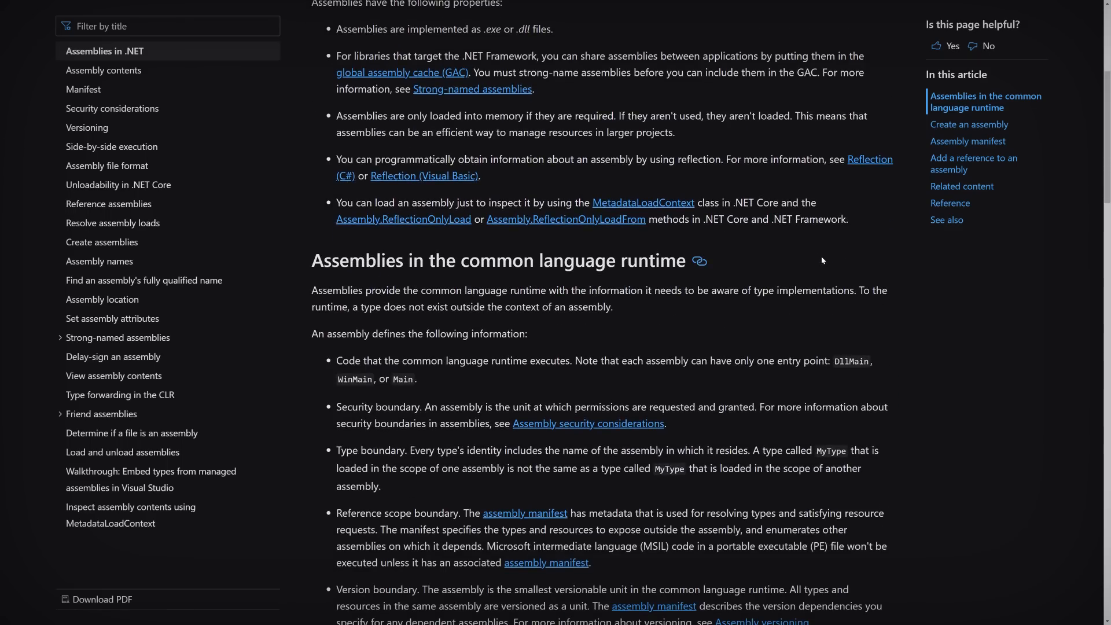
scroll("down", 3)
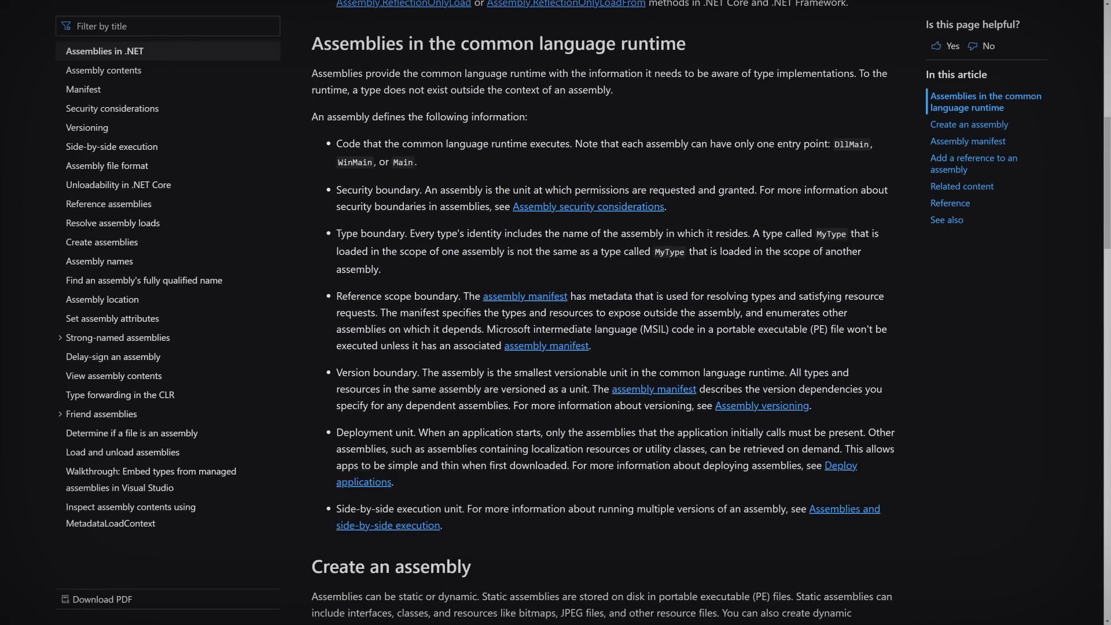
scroll("down", 3)
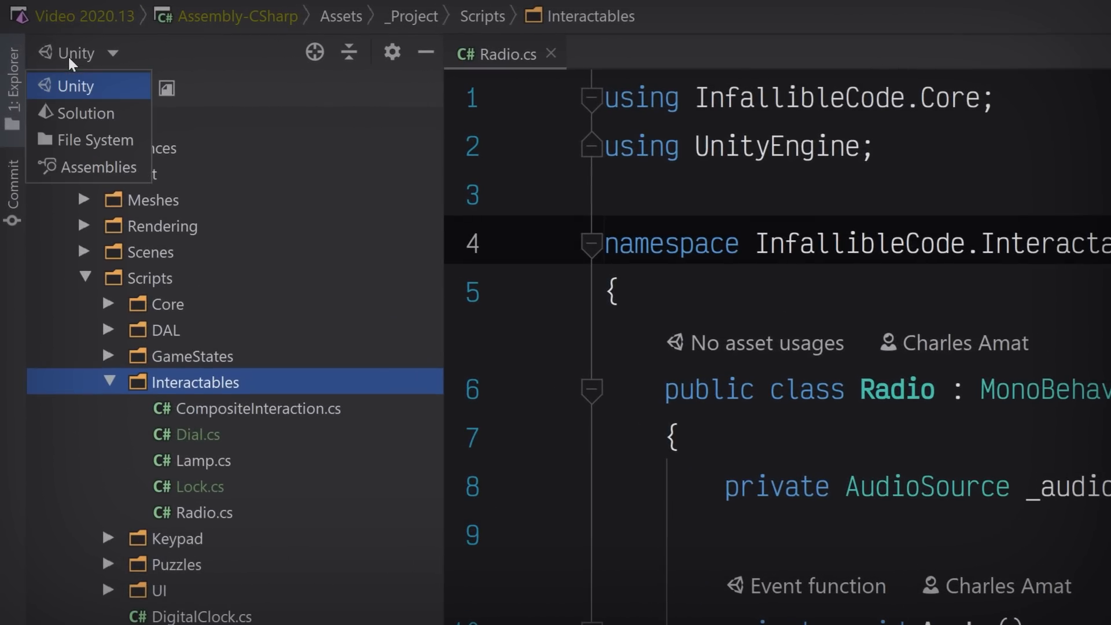
mouse_move(79, 118)
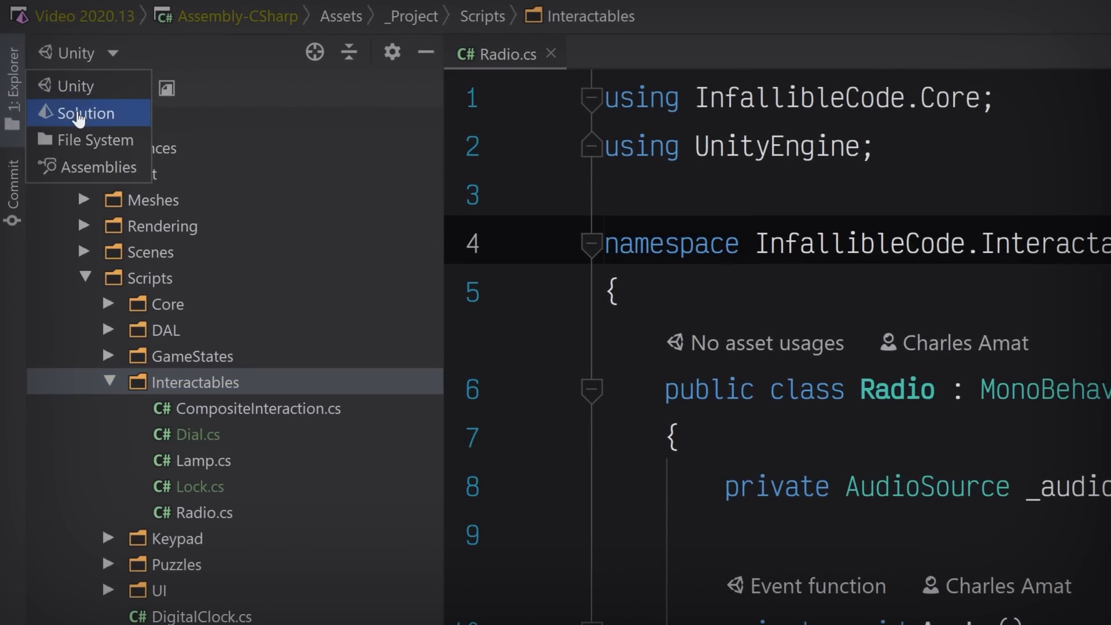
left_click(86, 113)
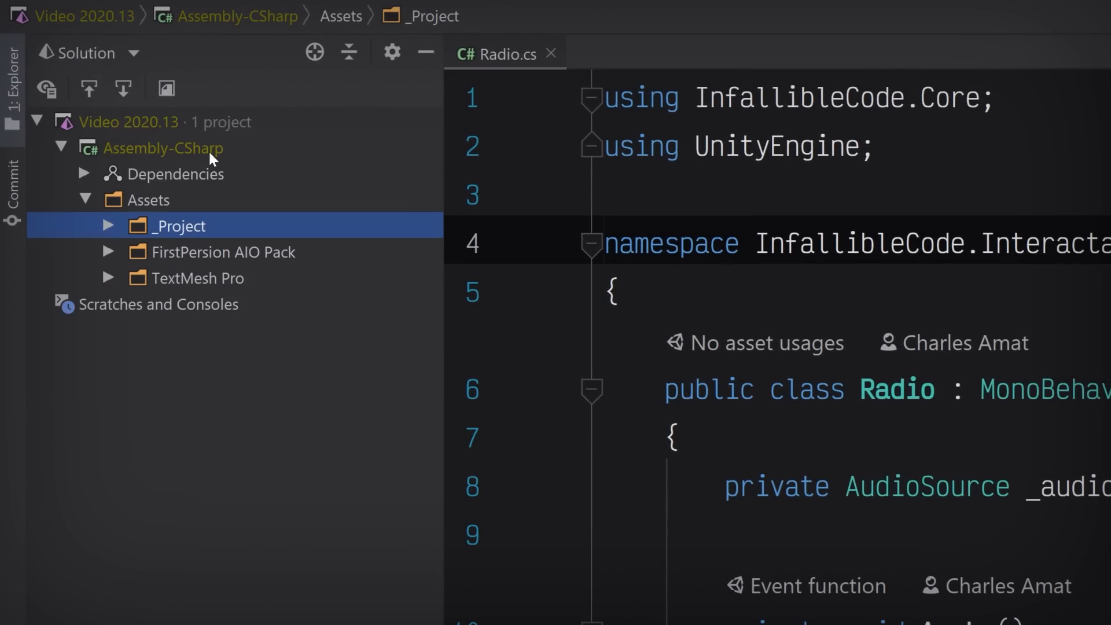
left_click(164, 148)
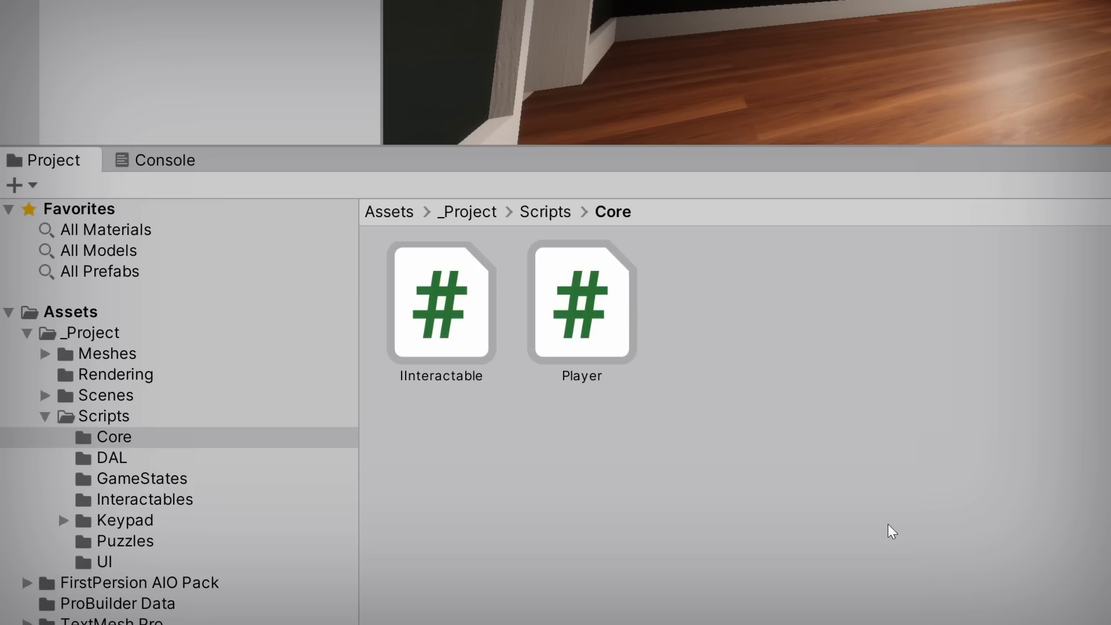
Create an assembly definition named Core (Core.asmdef) in the Scripts/Core folder
right_click(113, 437)
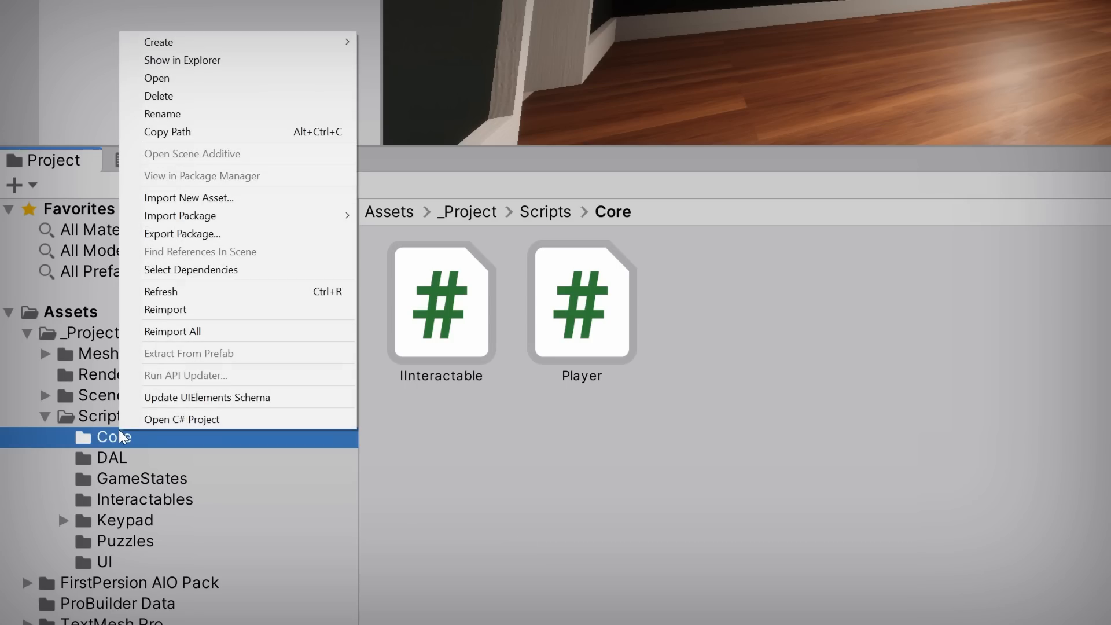
mouse_move(169, 169)
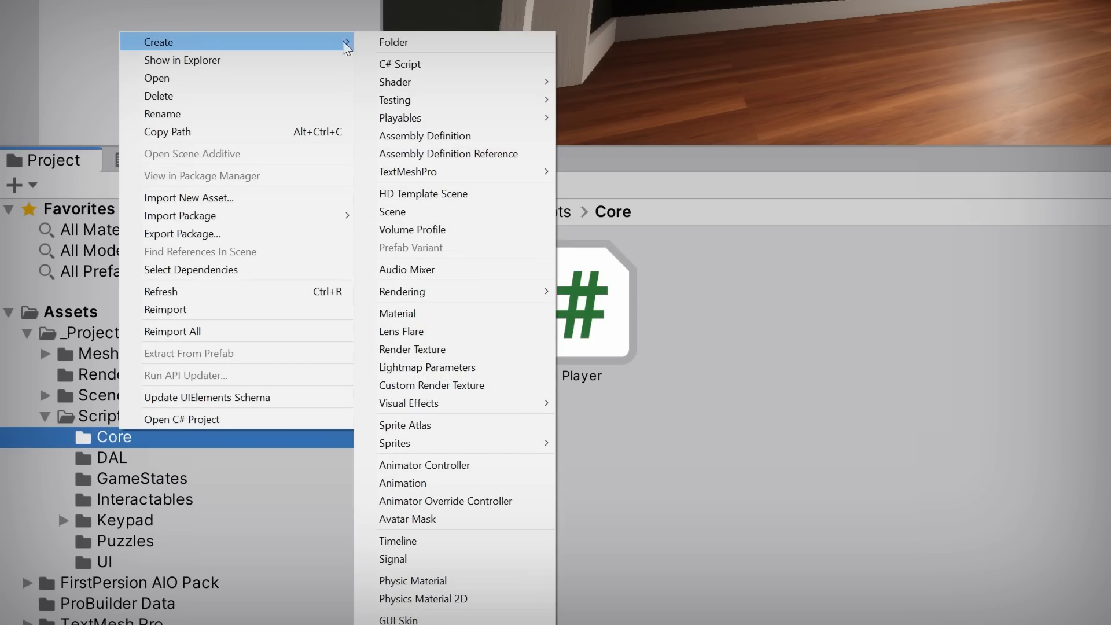
left_click(425, 136)
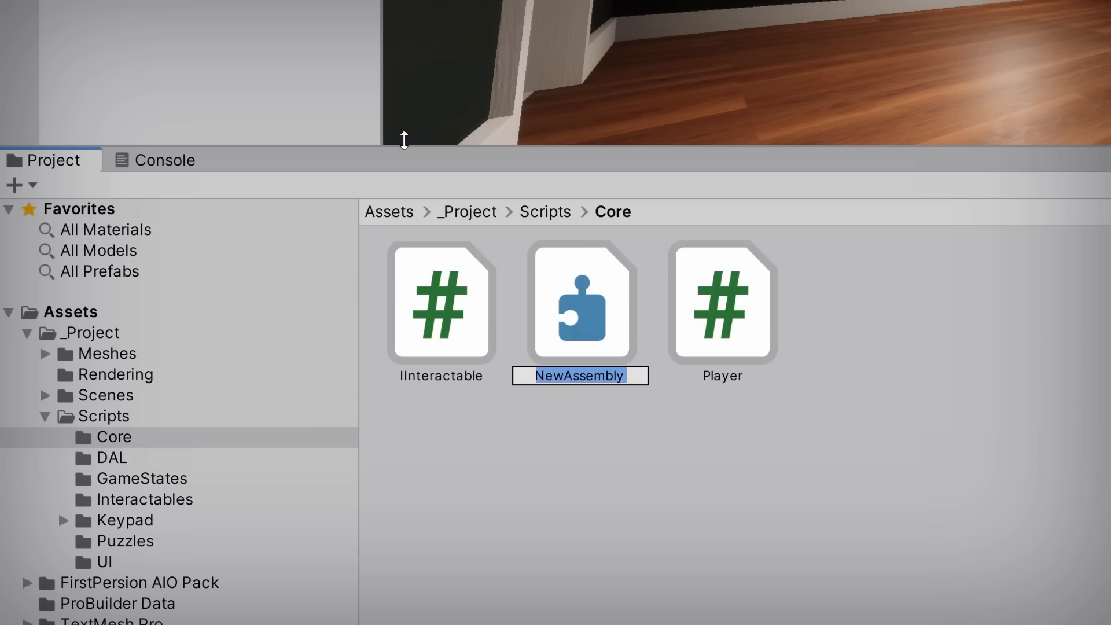
type("Core")
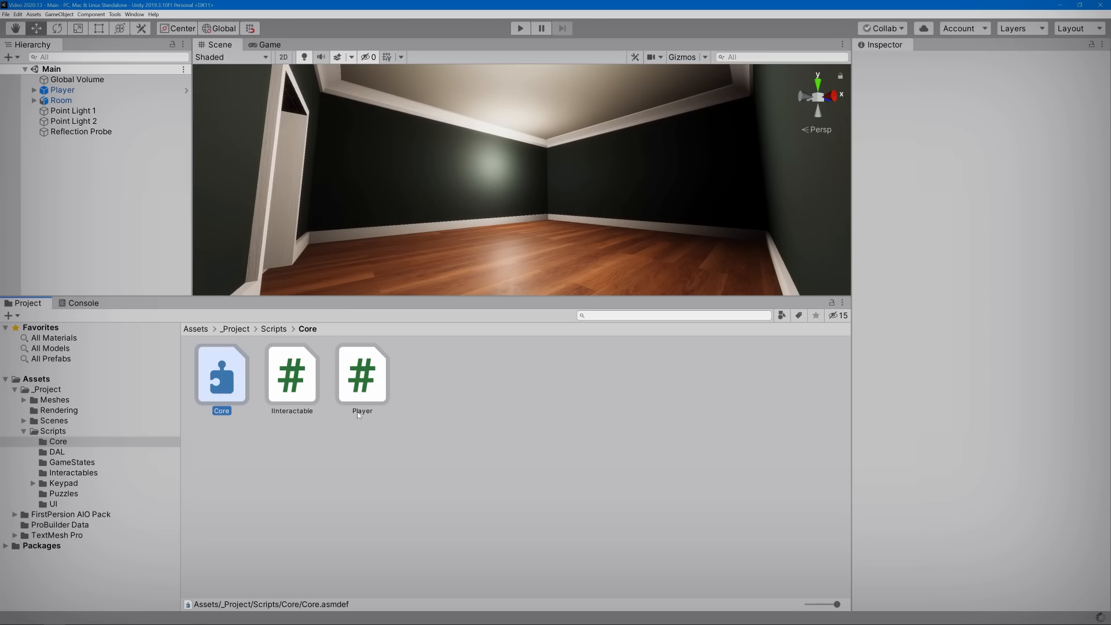
Select the Player script and confirm its Inspector shows Core.dll with Core as its assembly definition
left_click(362, 376)
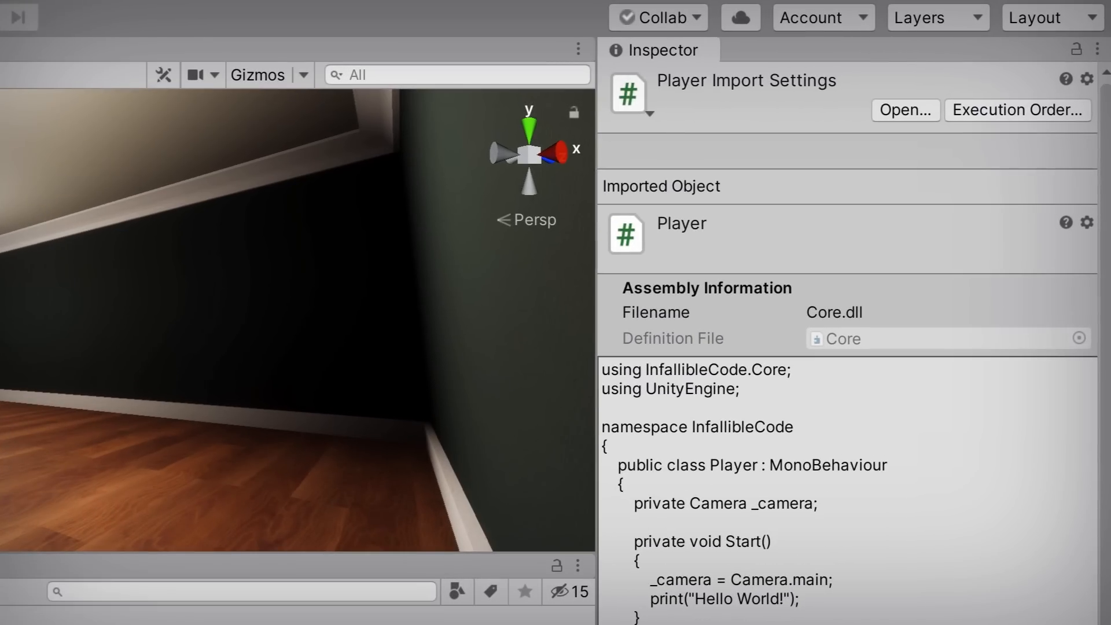
mouse_move(896, 330)
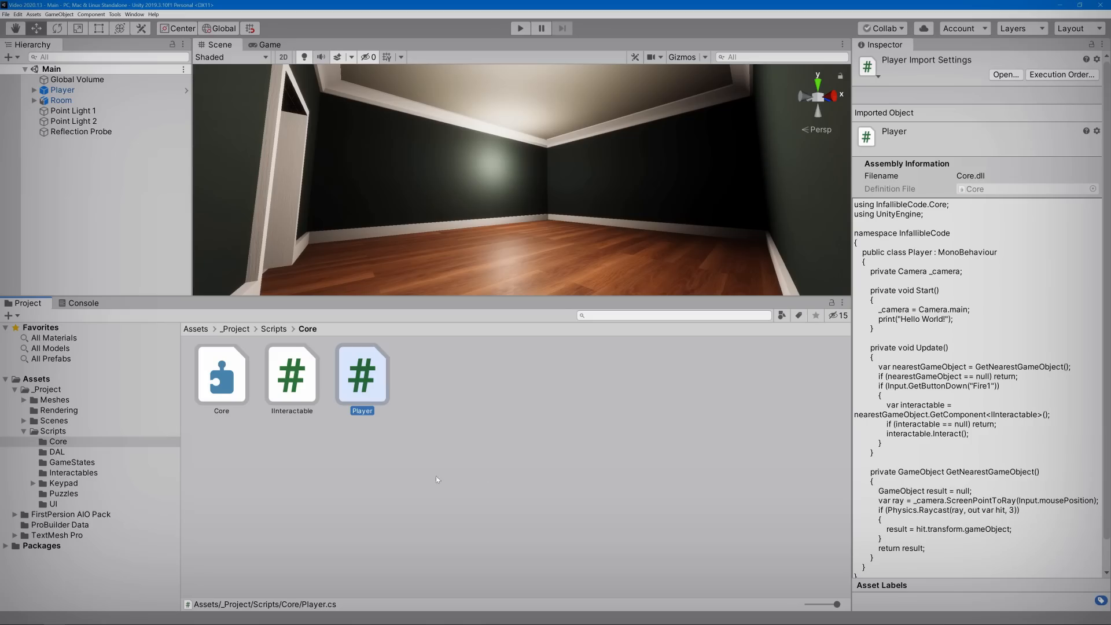
Create an assembly definition named Interactables in the Interactables scripts folder
right_click(72, 473)
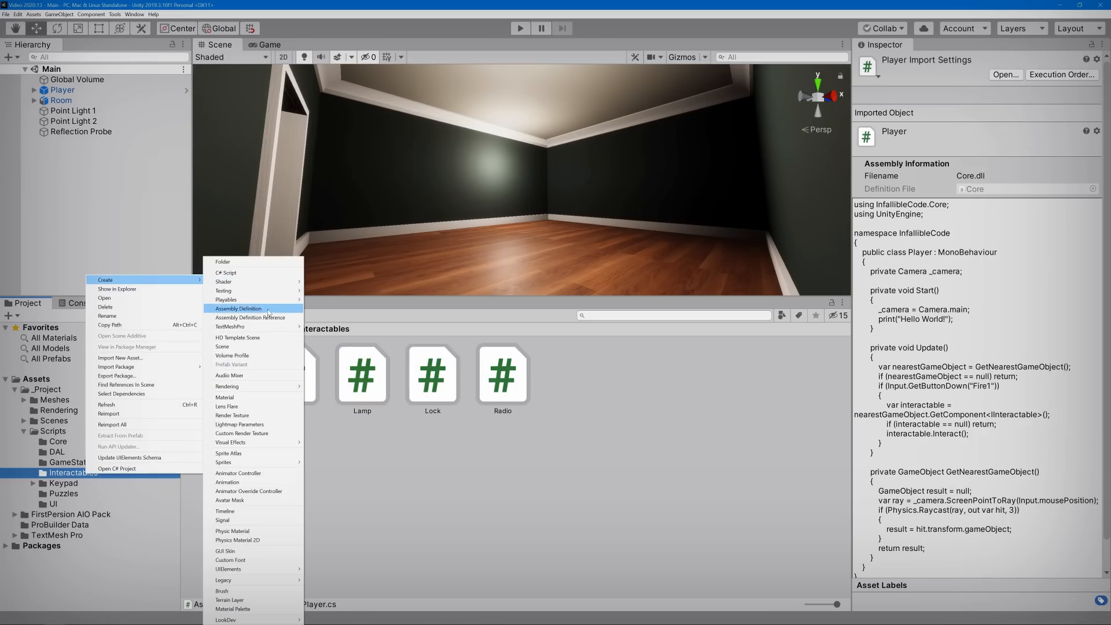
left_click(238, 308)
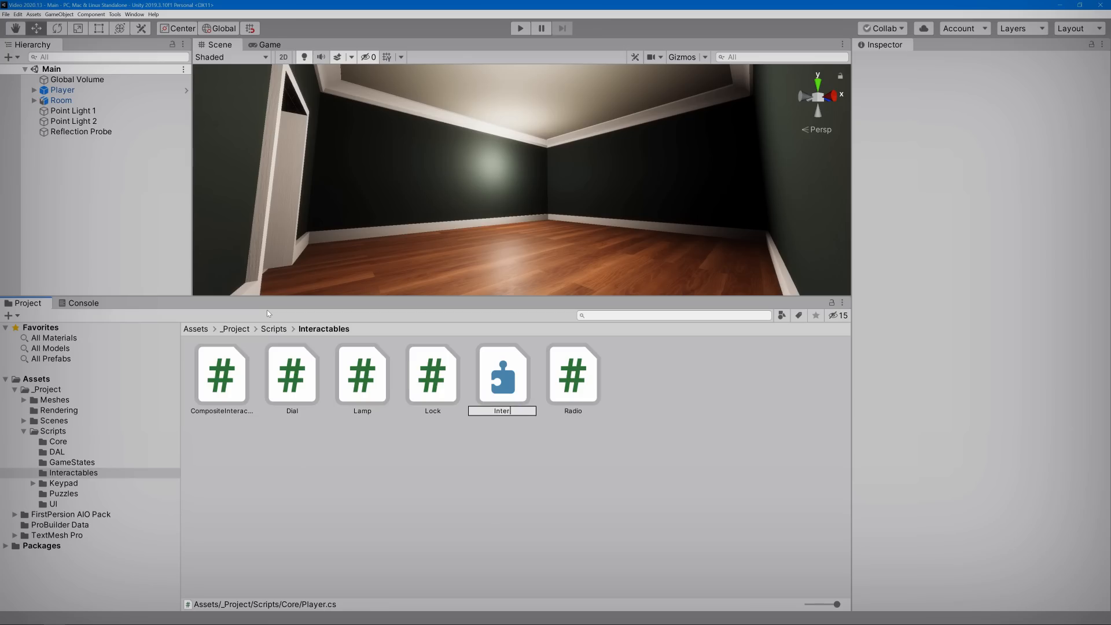
type("Interactables")
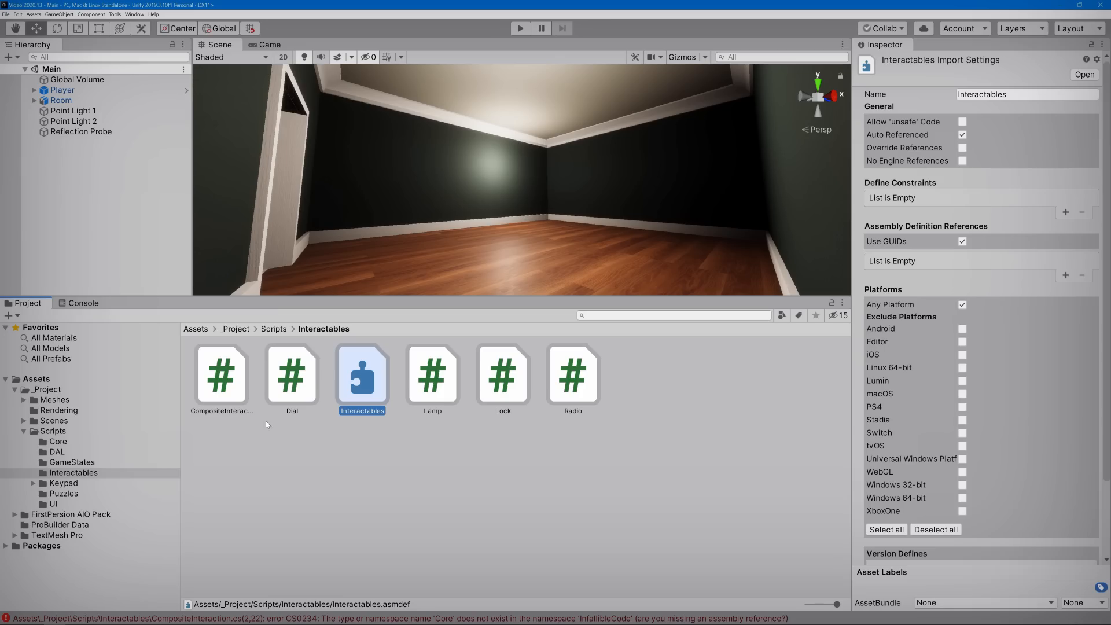
Show the Console and read the first CS0234 error about the missing Core namespace
left_click(83, 303)
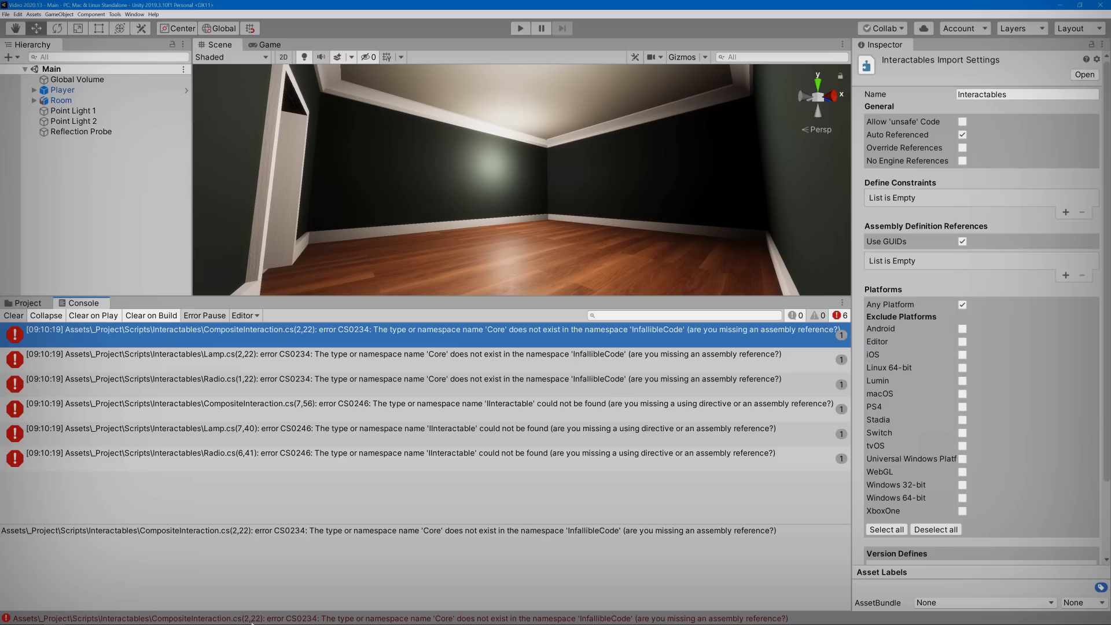
left_click(248, 453)
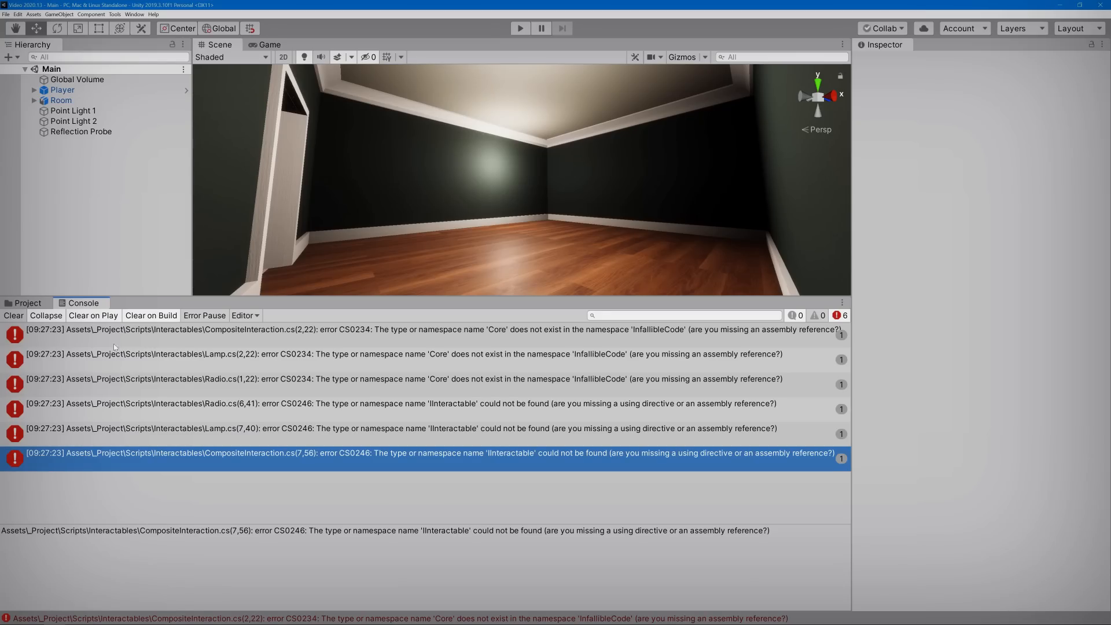
Add Core as a reference in Interactables.asmdef, apply, and confirm the Console has no errors
left_click(24, 302)
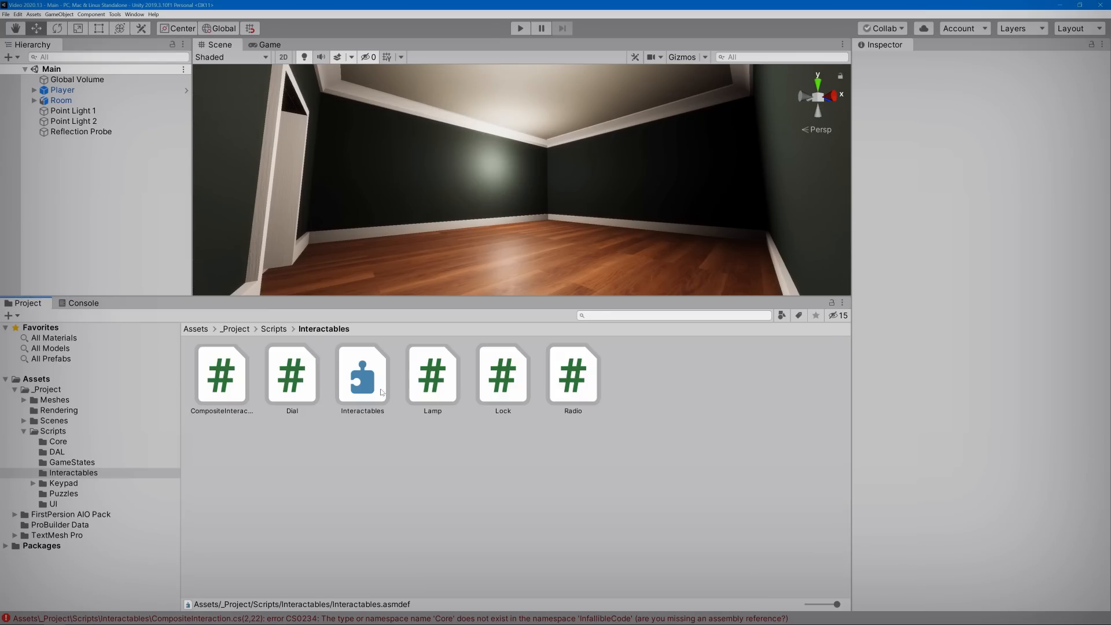
left_click(362, 374)
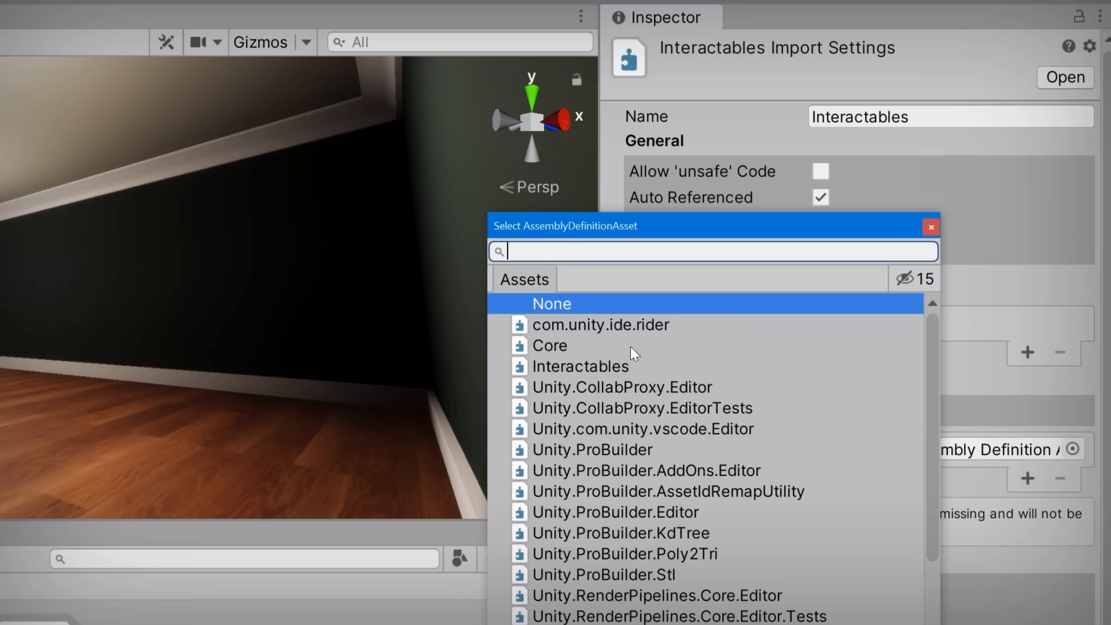
left_click(550, 346)
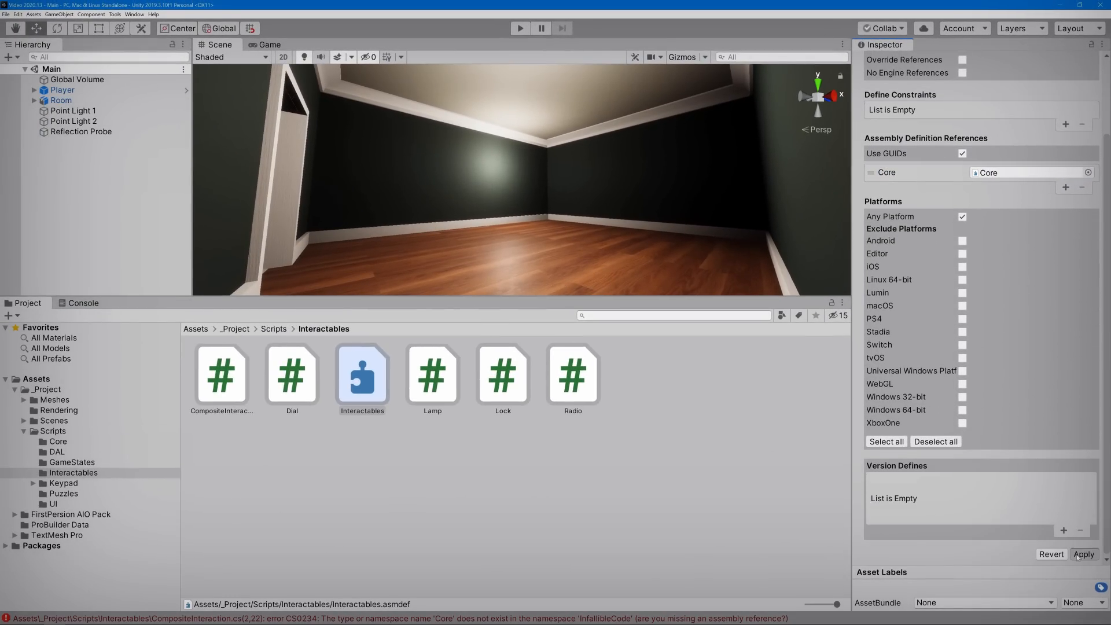
left_click(1088, 554)
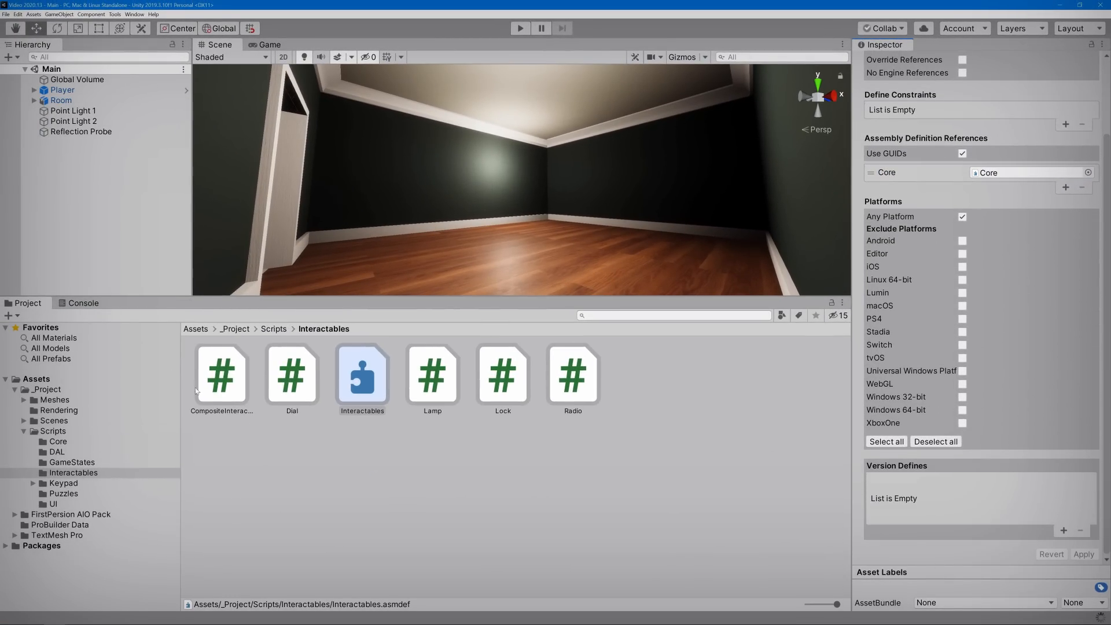
left_click(83, 303)
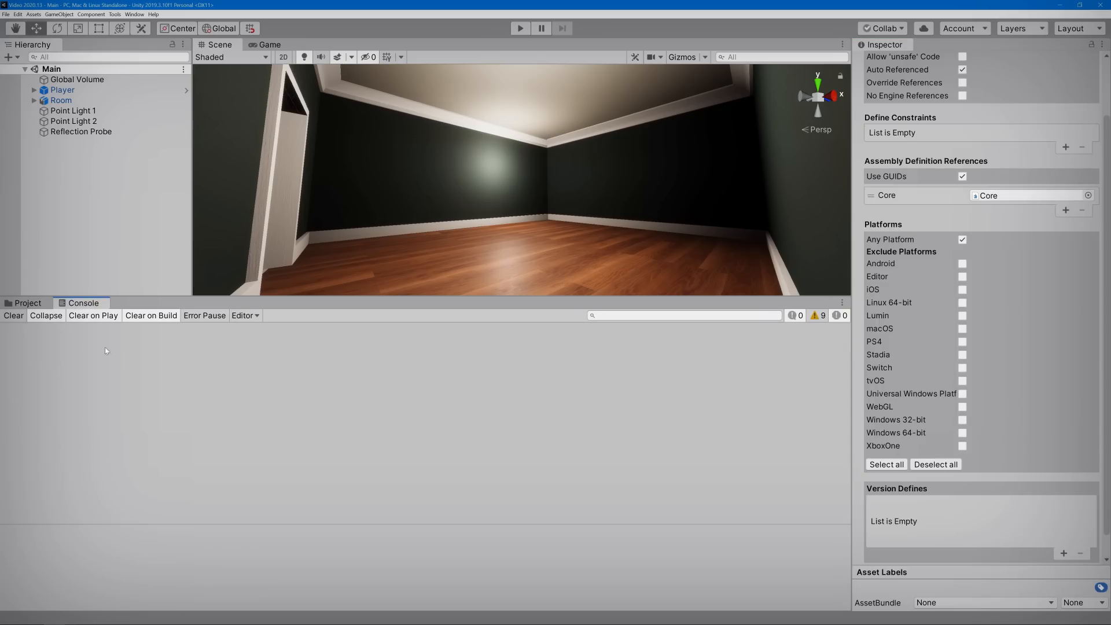